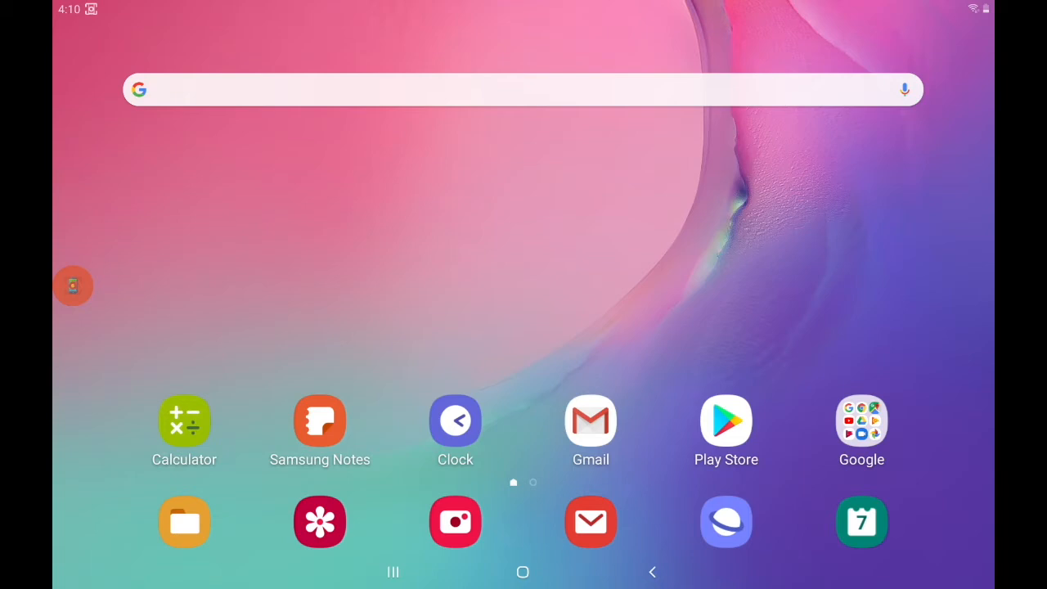
# Step: Launch Google Play Store from the home screen to search for an app
pyautogui.click(725, 421)
pyautogui.write('z')
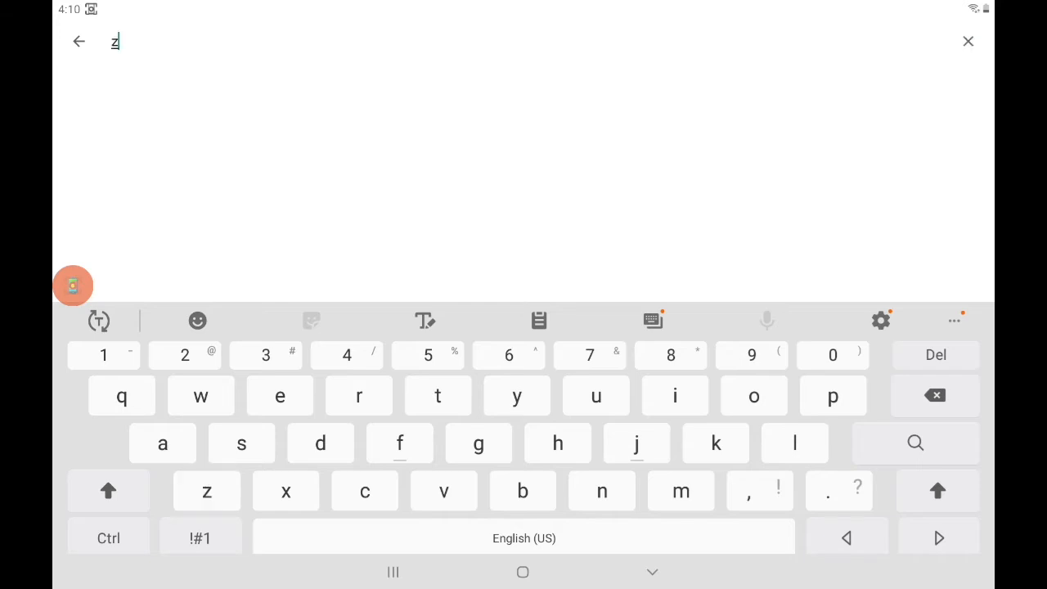
# Step: Search 'zoom' and open the ZOOM Cloud Meetings listing
pyautogui.write('oom')
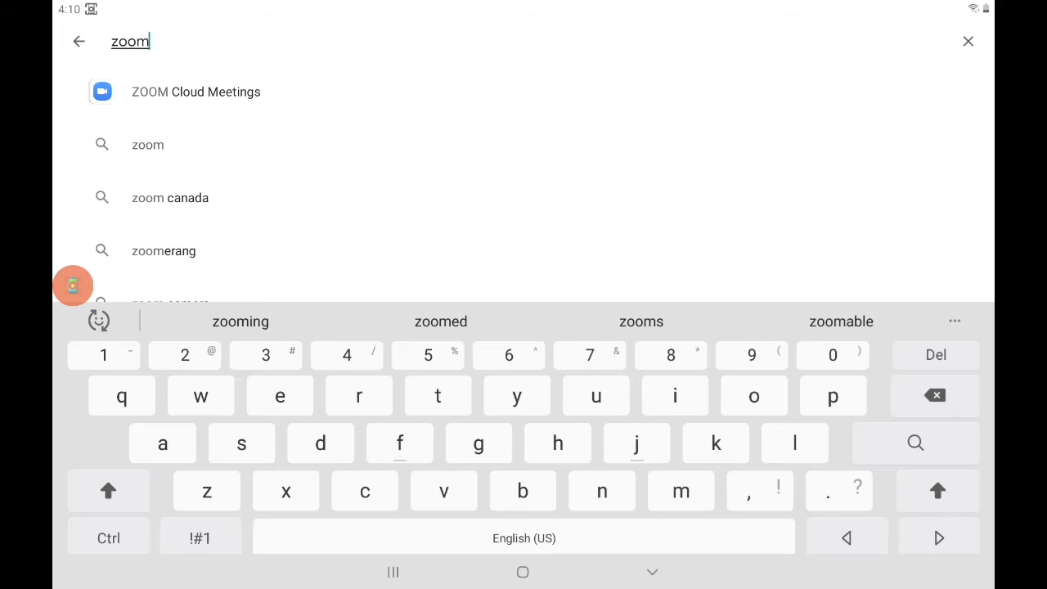
pyautogui.click(915, 443)
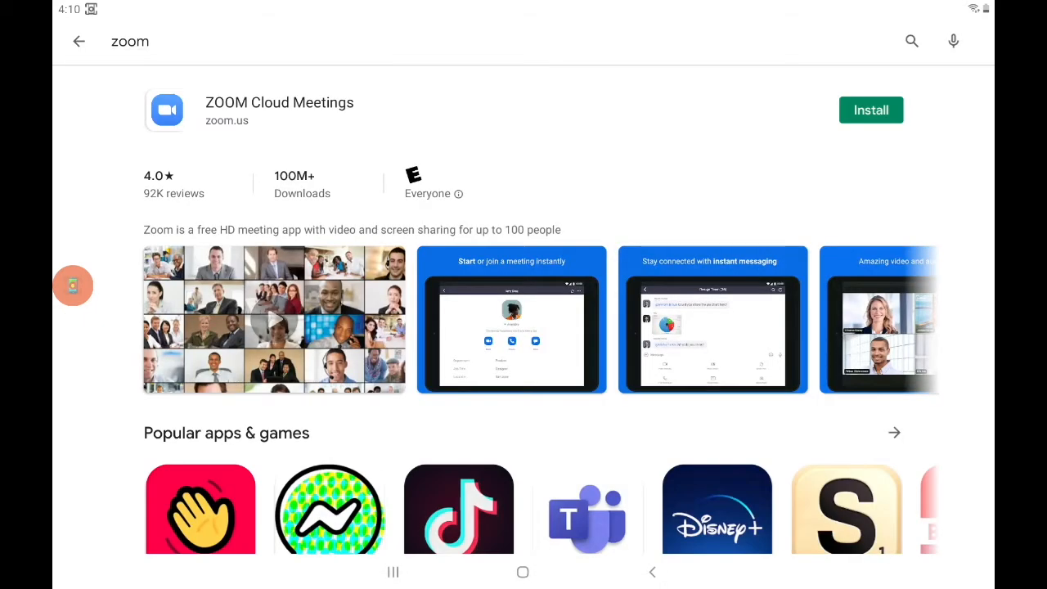
# Step: Install ZOOM Cloud Meetings, scrolling the listing while it downloads
pyautogui.click(274, 319)
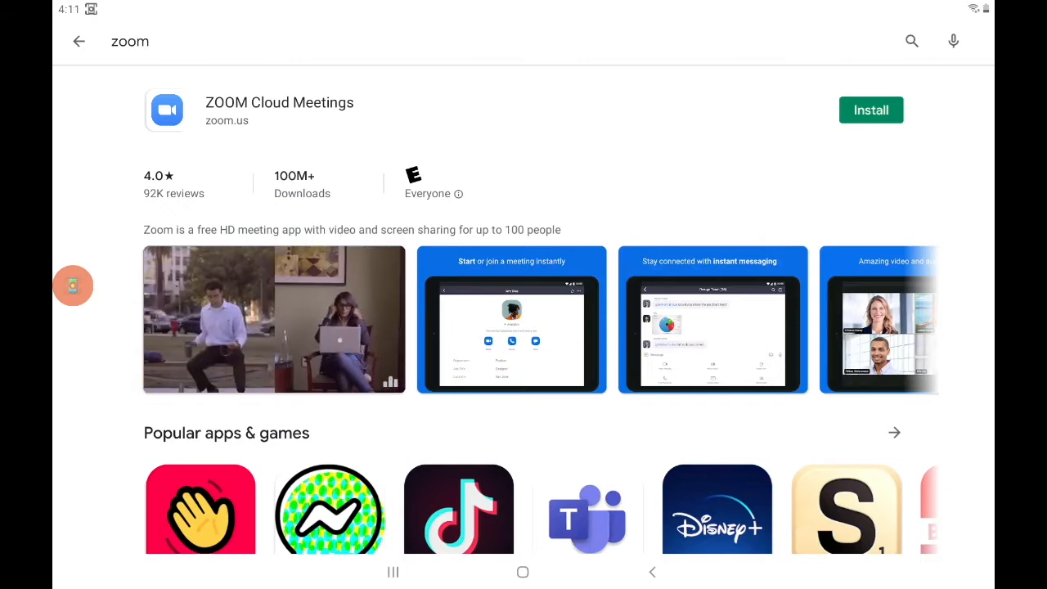
pyautogui.scroll(-3)
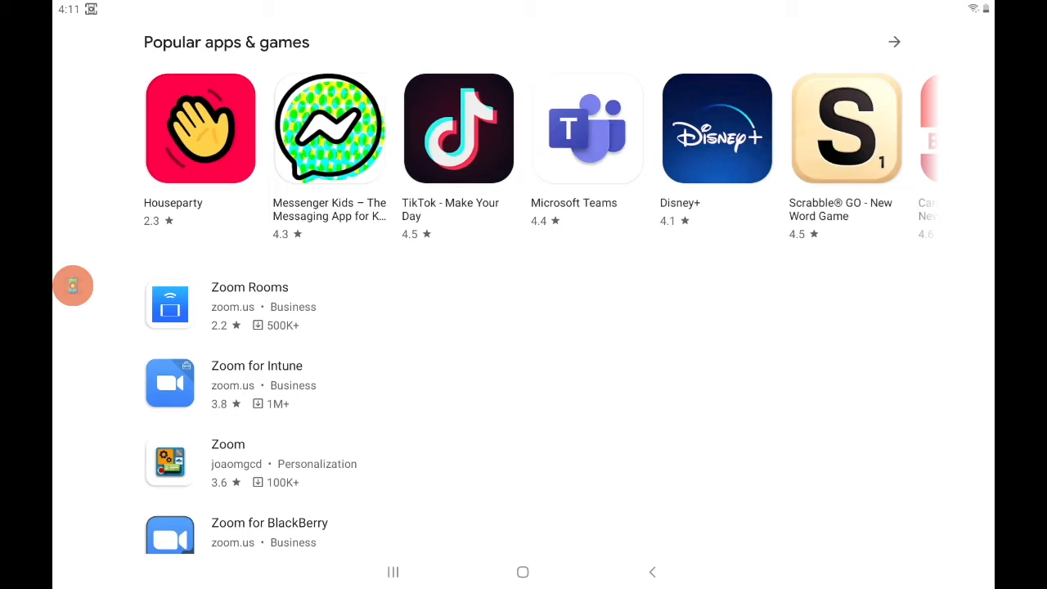
pyautogui.scroll(-3)
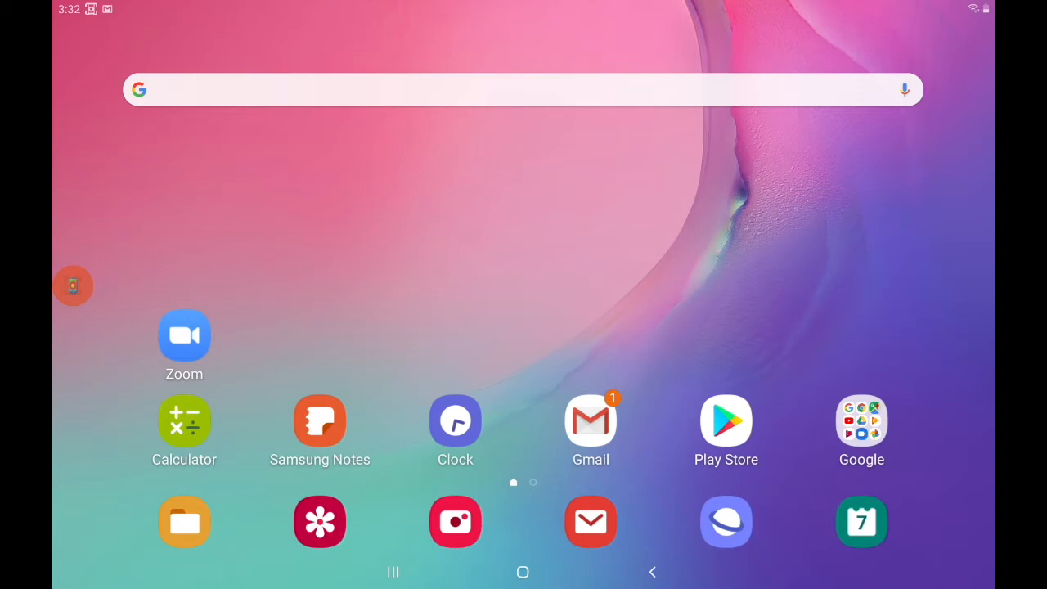
# Step: Open the 'Zoom Test Meeting' email in Gmail and follow its join link
pyautogui.click(591, 420)
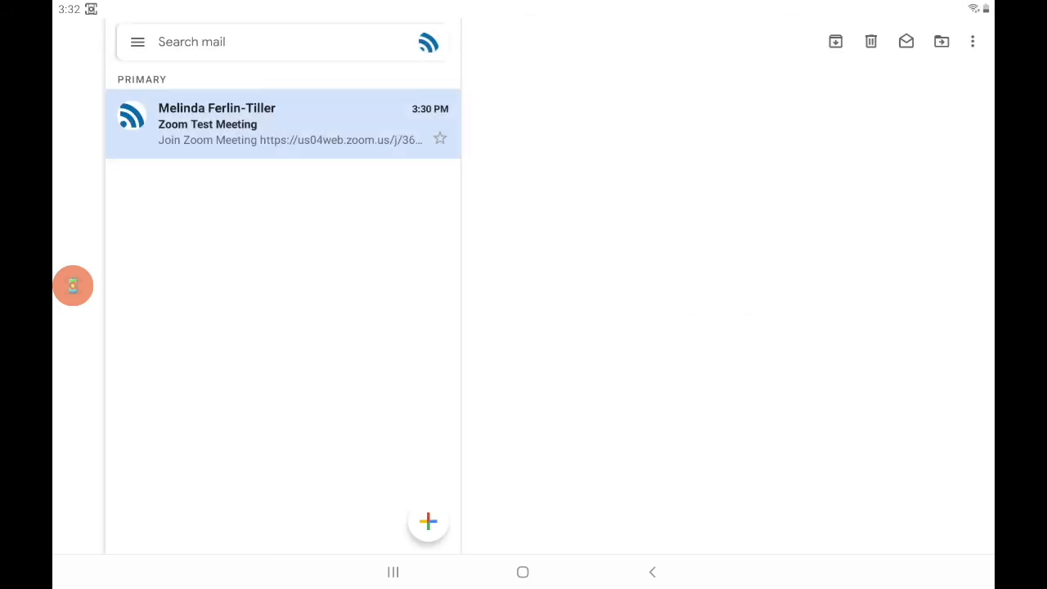
pyautogui.click(282, 124)
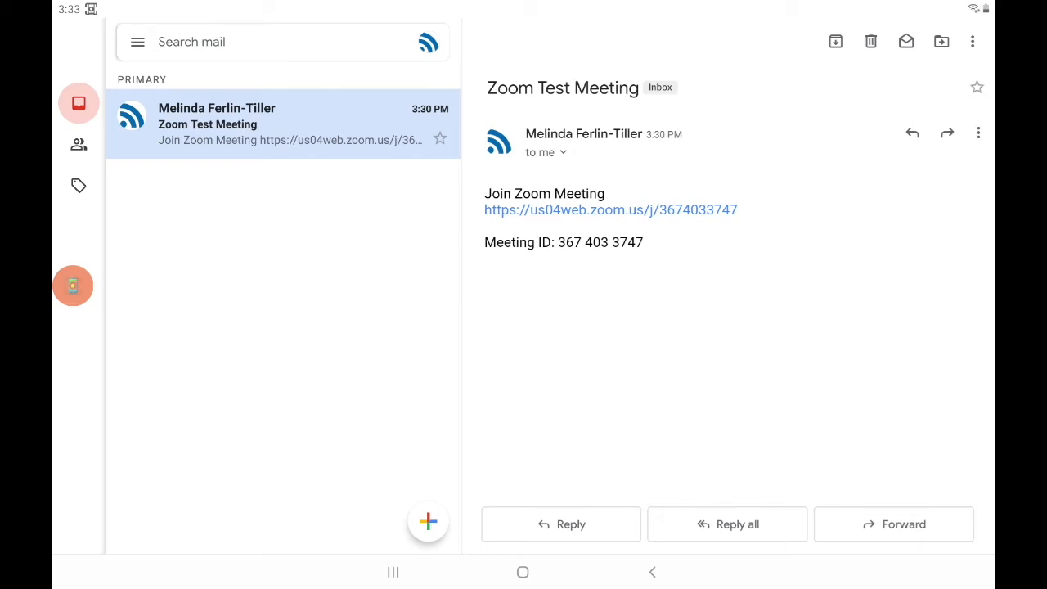
pyautogui.click(611, 210)
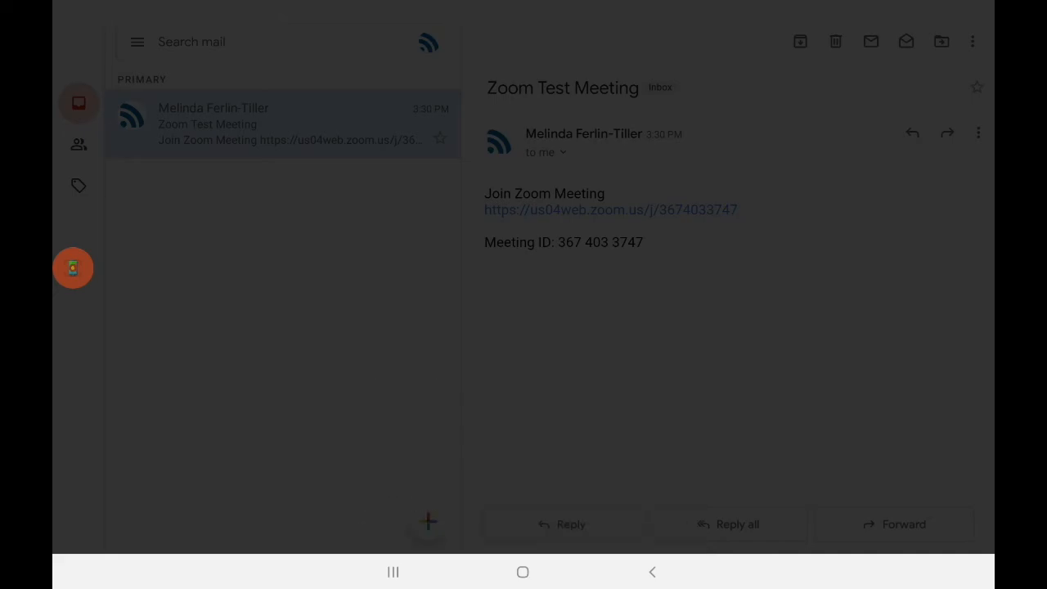
# Step: Open the invite link in Zoom, confirm the display name, and join the meeting
pyautogui.click(610, 210)
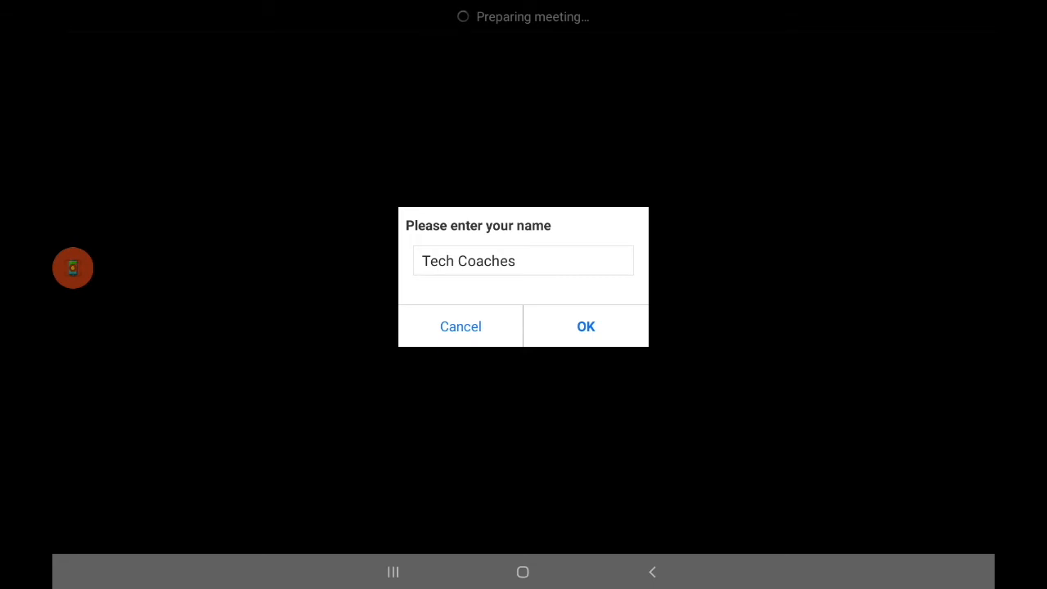
pyautogui.click(586, 325)
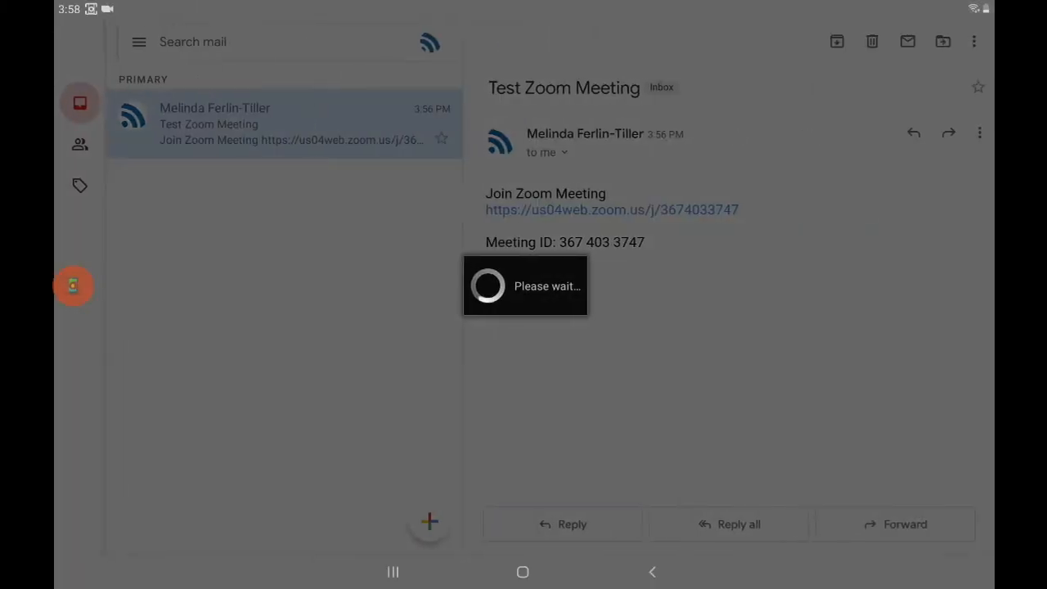
pyautogui.click(611, 209)
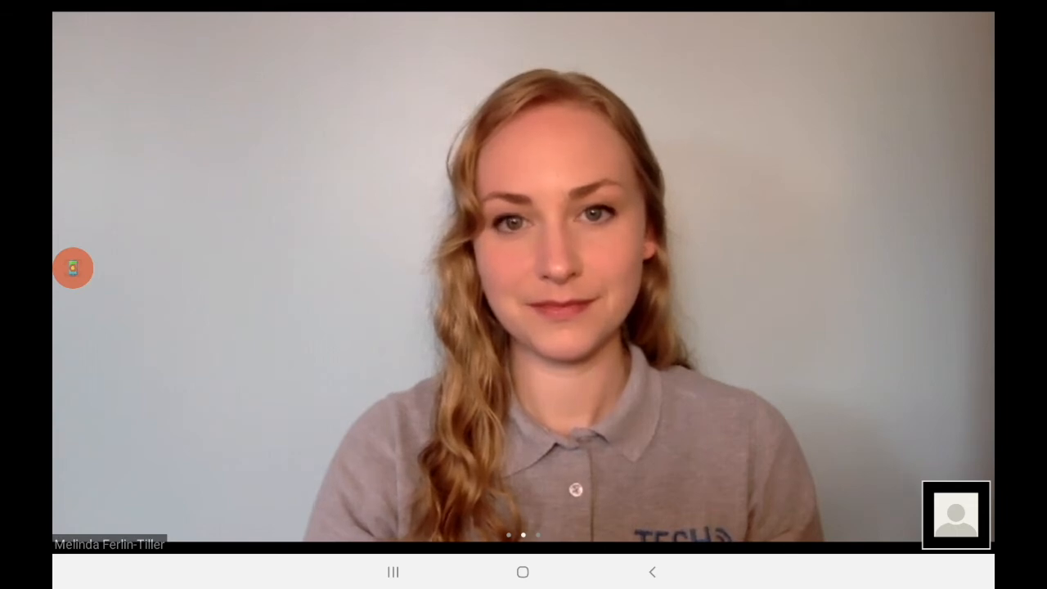
# Step: Reveal the meeting toolbar and turn on the tablet's camera video
pyautogui.click(523, 294)
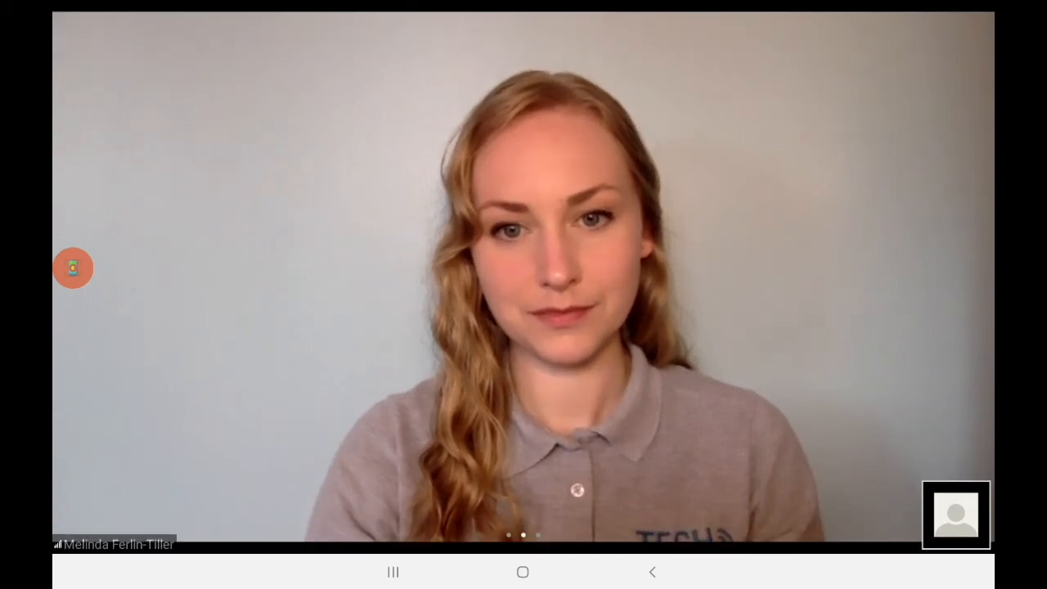
pyautogui.click(523, 286)
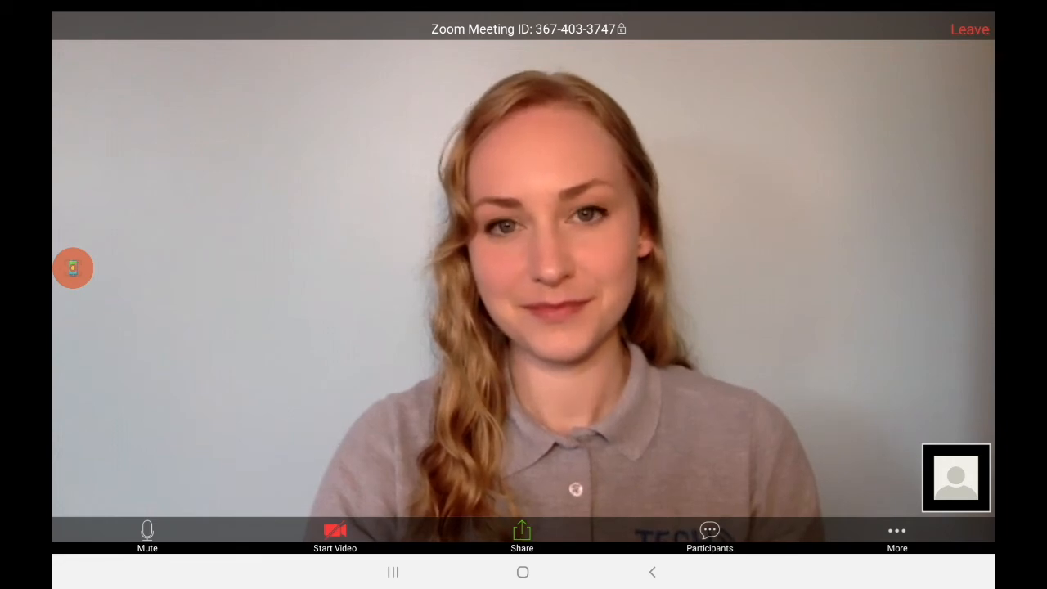
pyautogui.click(335, 536)
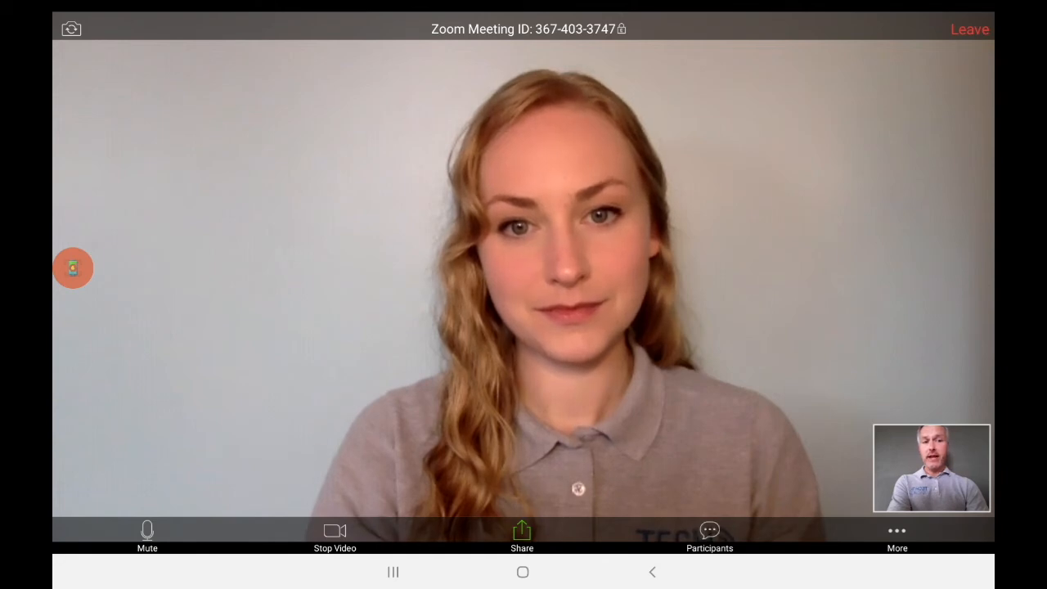
pyautogui.click(709, 536)
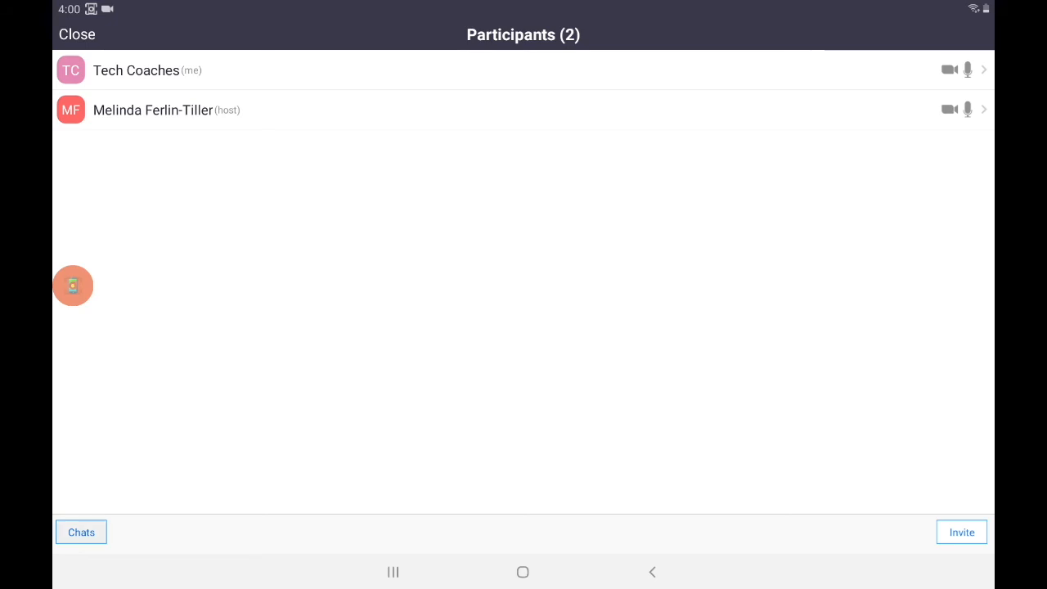
pyautogui.click(81, 532)
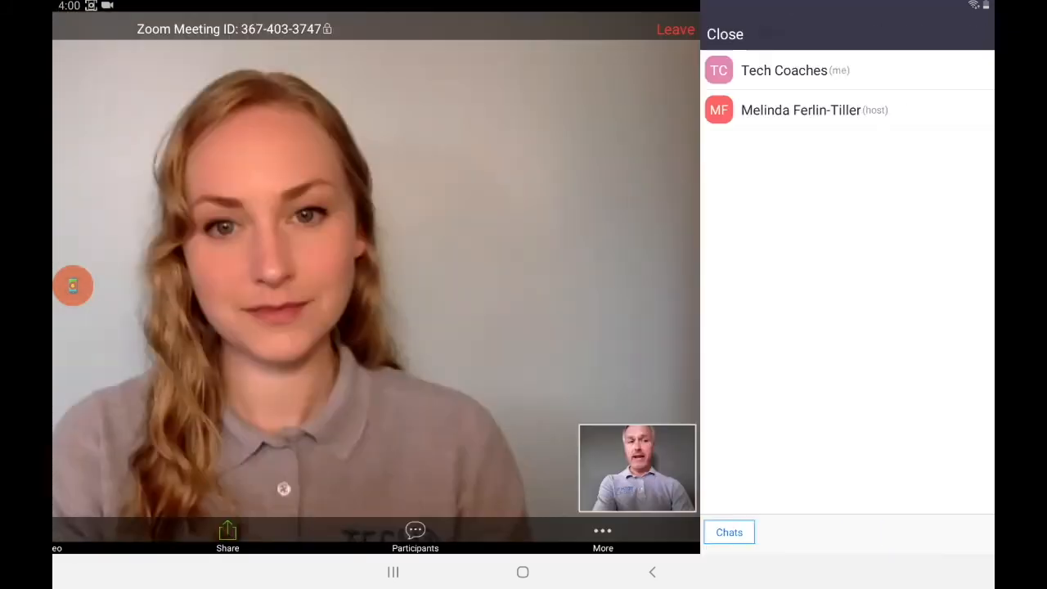
pyautogui.click(724, 34)
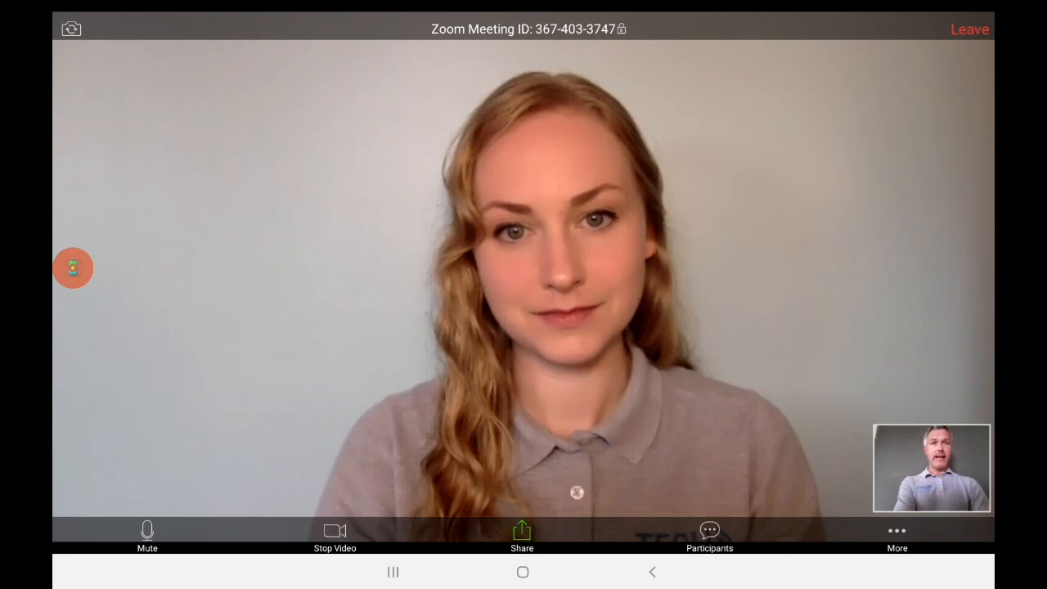
pyautogui.click(524, 287)
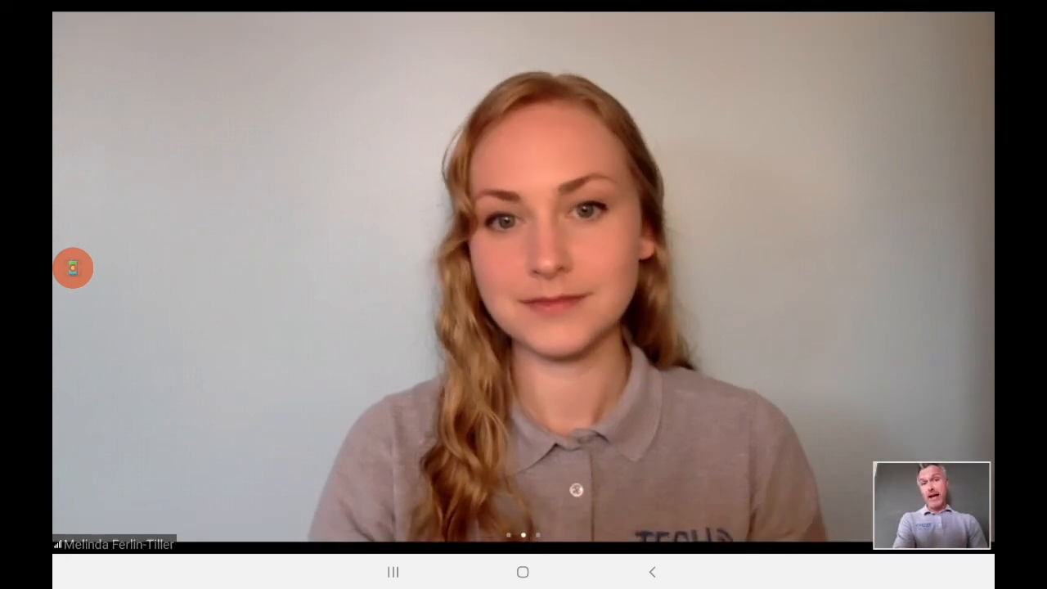
# Step: Reveal the meeting toolbar and choose Leave to bring up the leave prompt
pyautogui.click(523, 294)
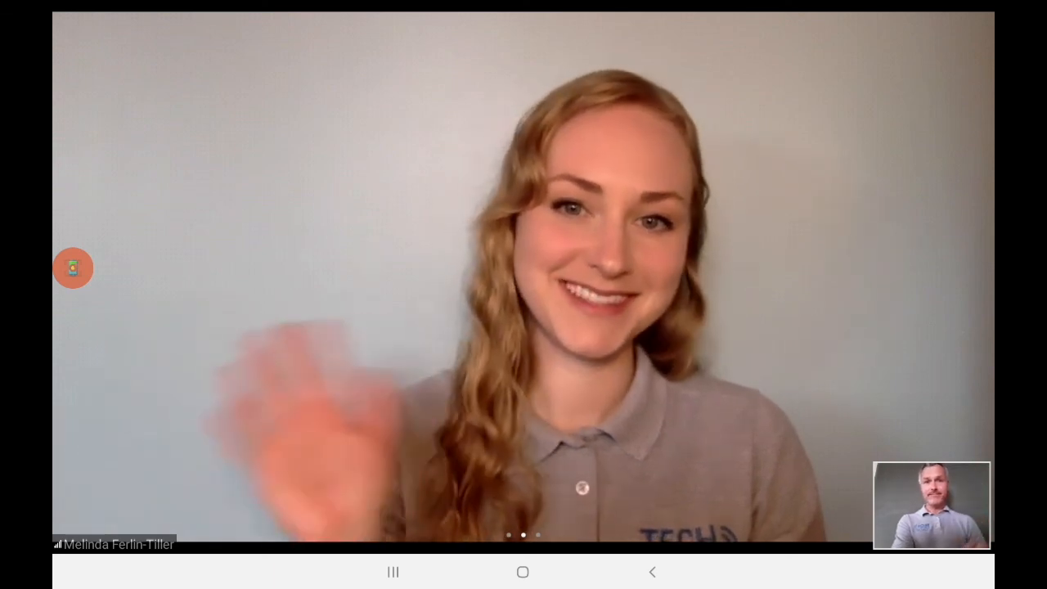
pyautogui.click(524, 294)
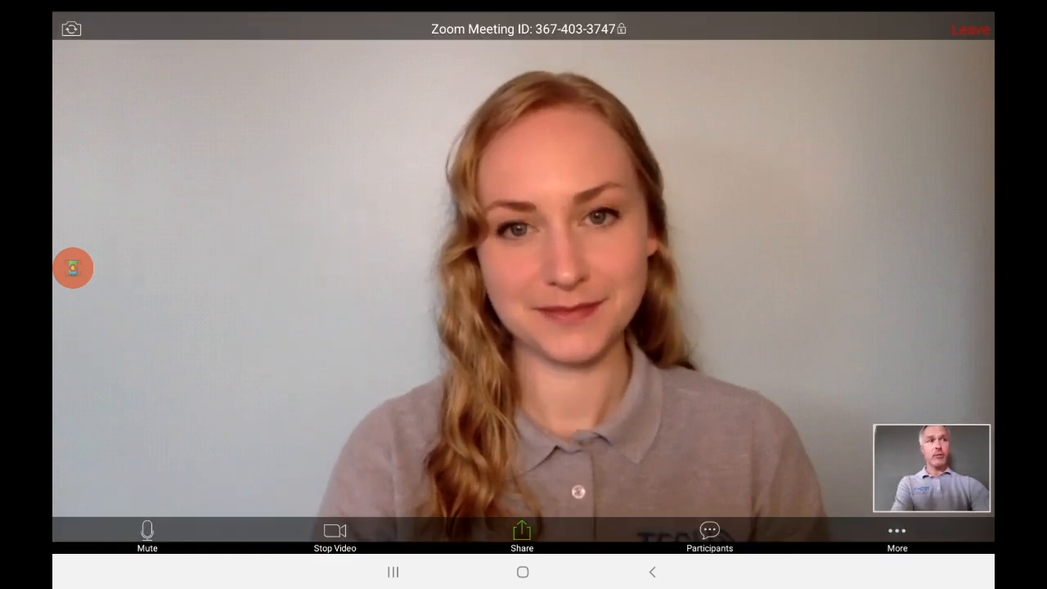
pyautogui.click(969, 29)
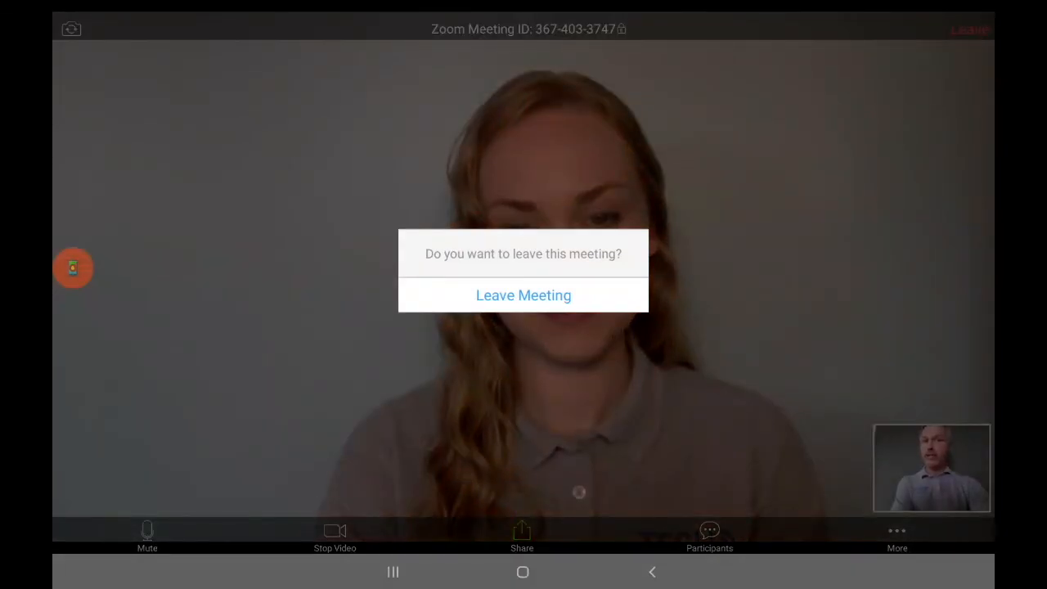